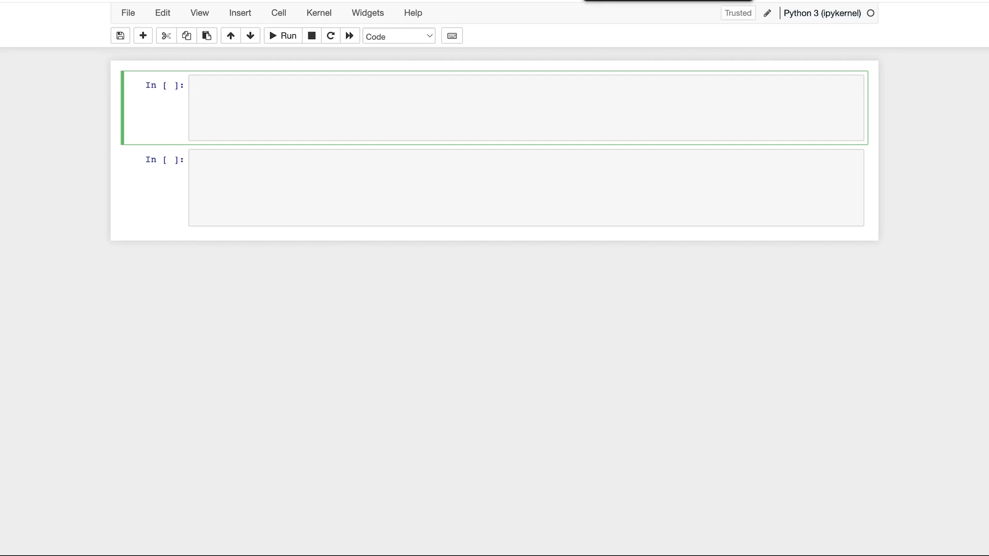
# Step: Import struct, define the '<HHi5s' format with a comment, and combine p1–p4 into body
pyautogui.write('import struct')
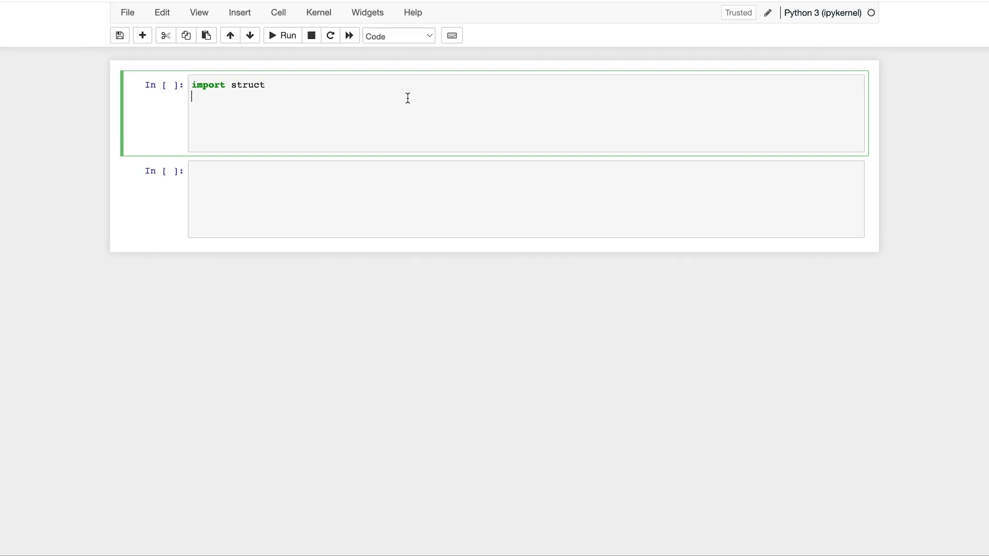
pyautogui.write("fmt = '<HHi5s'  # H represents a two byte unsigned integer.")
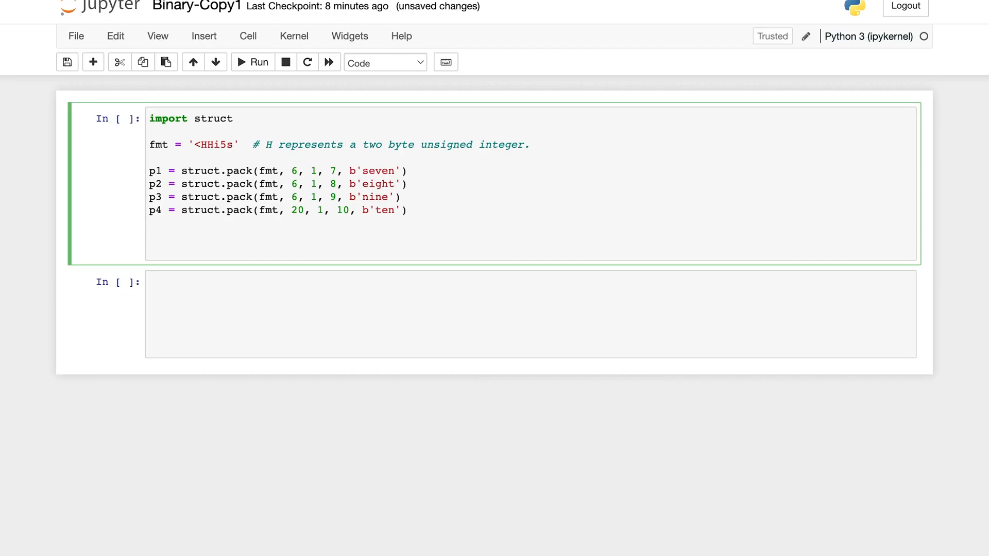
pyautogui.write('body = p1 + p2 + p3 + p4')
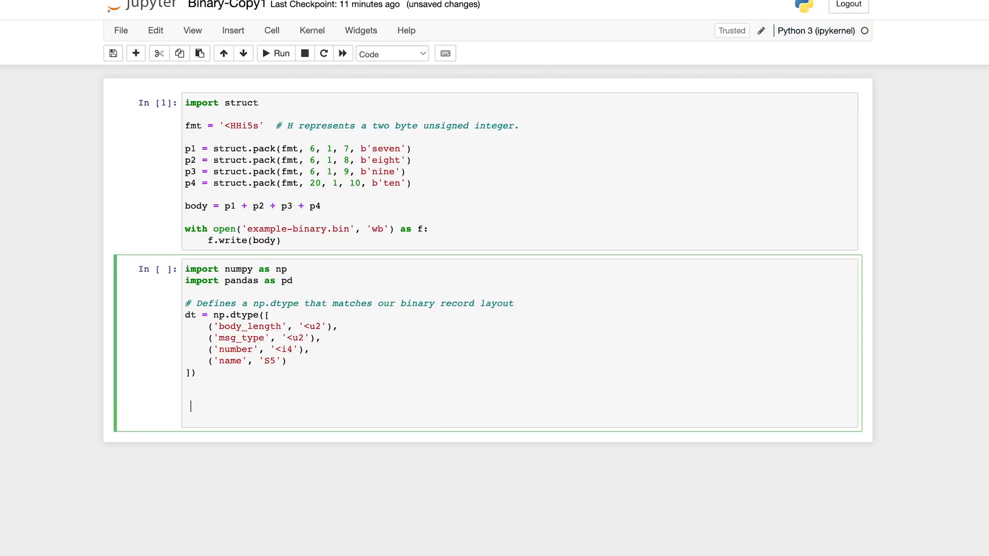
# Step: Scroll down to the second cell holding the dtype and file-read code
pyautogui.scroll(-3)
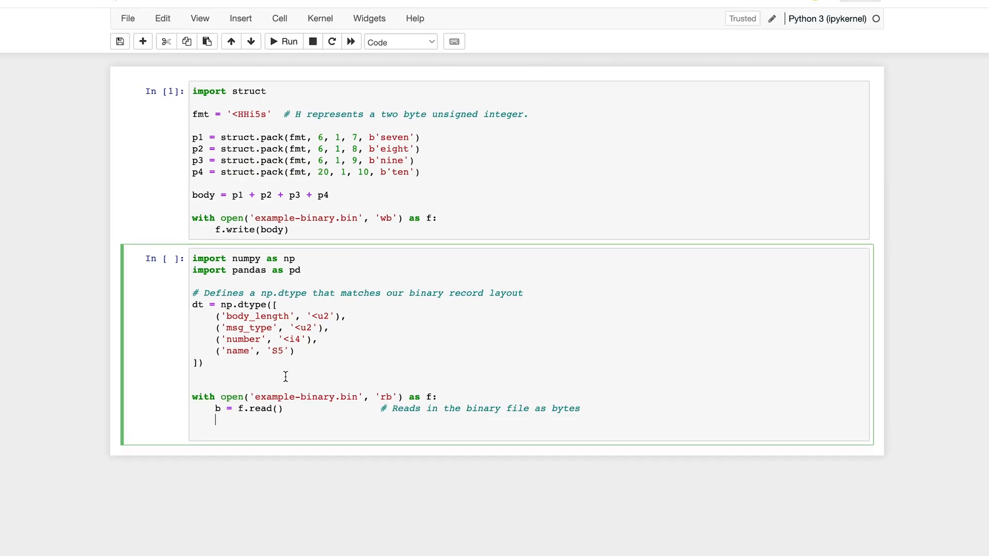
# Step: Add np_data = np.frombuffer(b, dt) and df = pd.DataFrame(np_data), highlighting the variable names
pyautogui.doubleClick(256, 408)
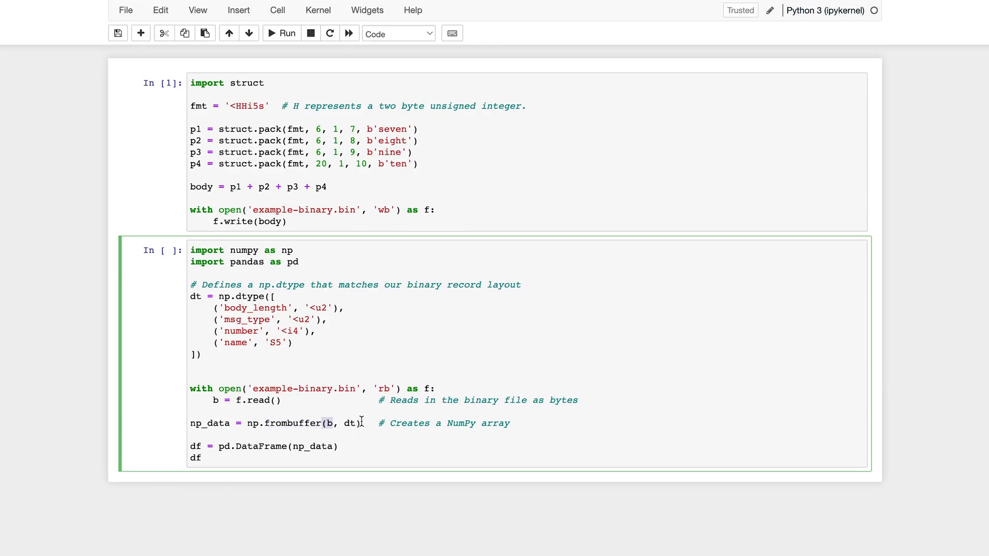
pyautogui.doubleClick(349, 423)
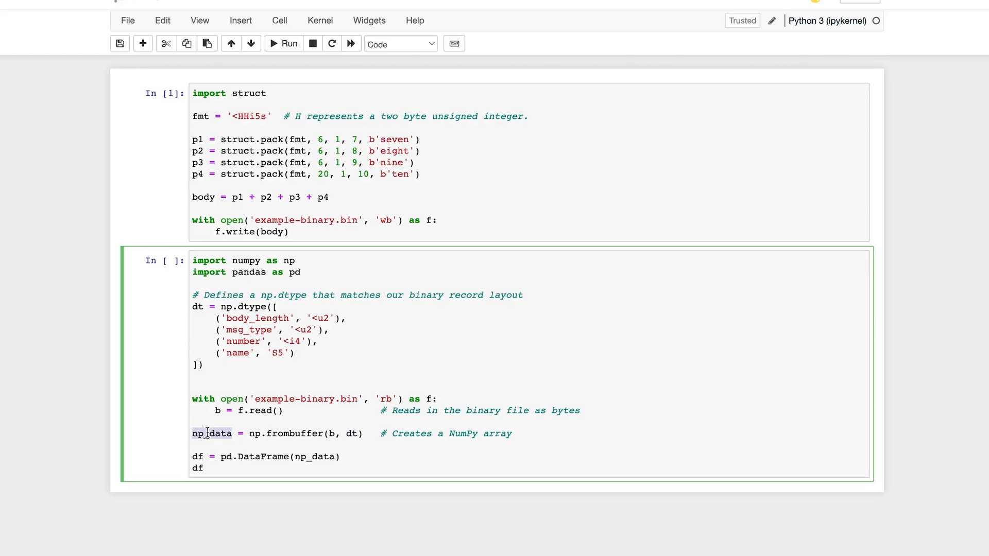
pyautogui.doubleClick(264, 457)
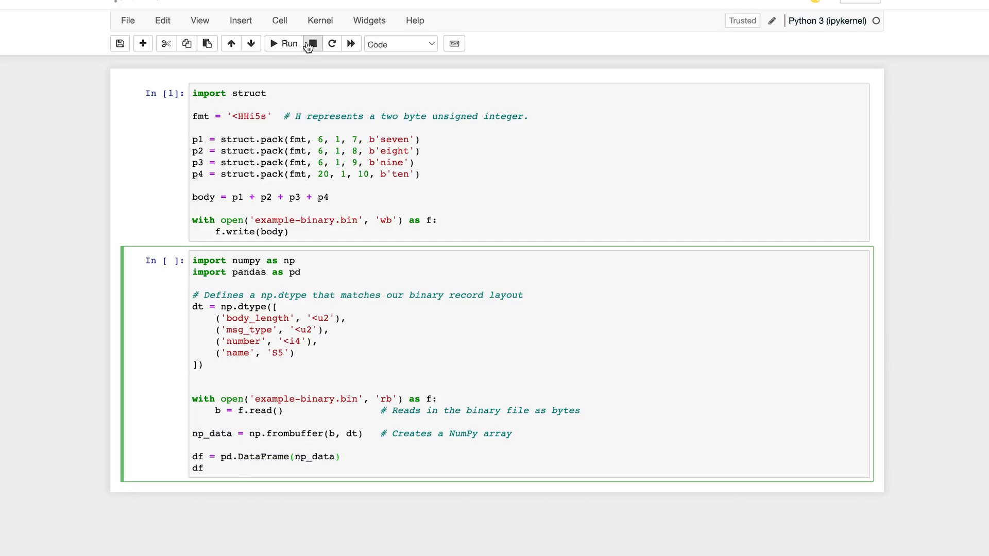
# Step: Run the second cell and scroll to view the four-row DataFrame output
pyautogui.click(284, 43)
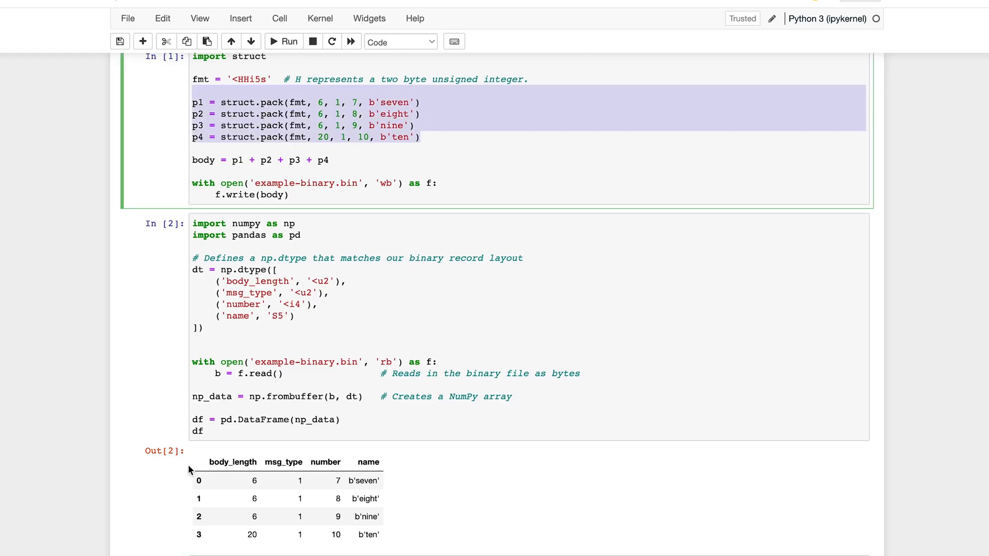
pyautogui.scroll(-3)
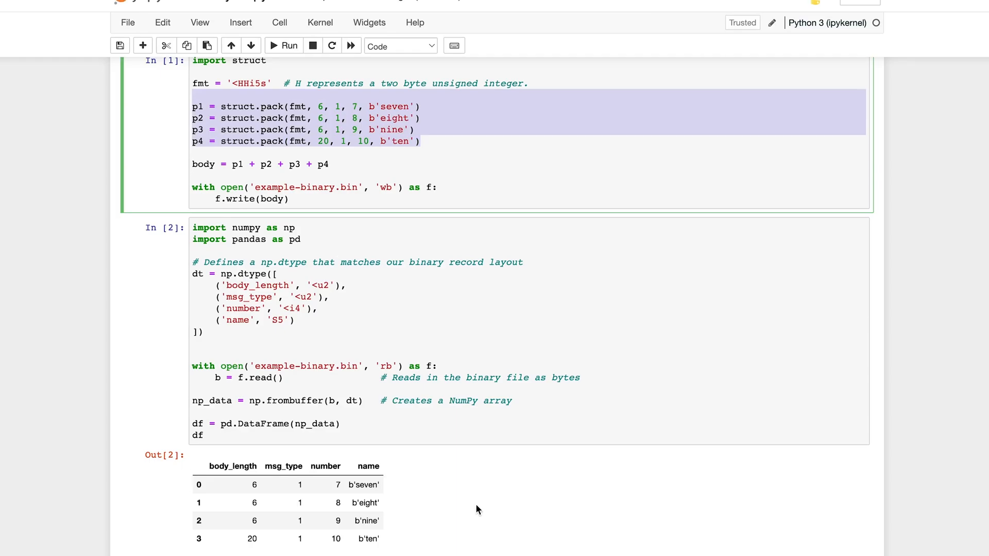